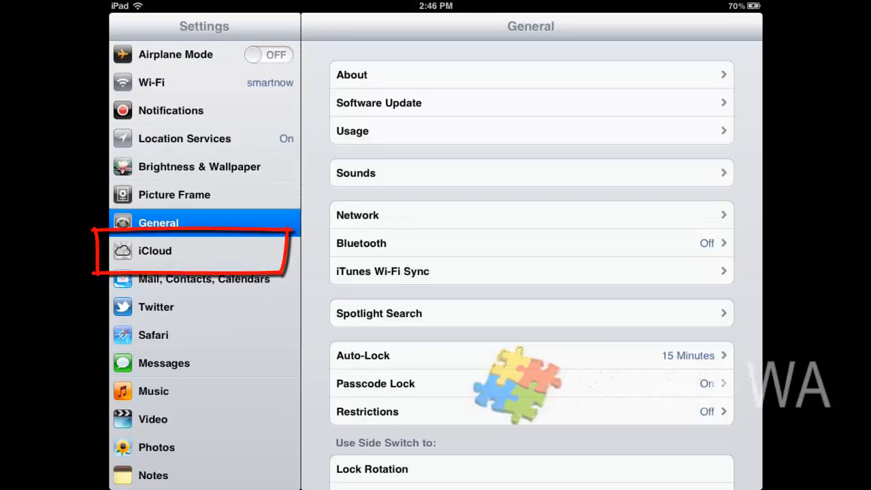
# Step: Show the iCloud pane with sync toggles for Mail, Contacts, Calendars, Photo Stream and Notes
pyautogui.click(177, 250)
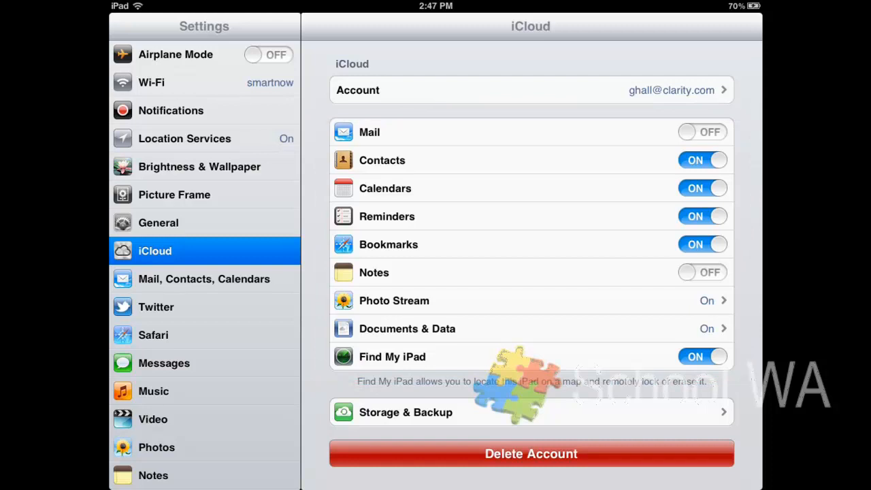
pyautogui.scroll(-3)
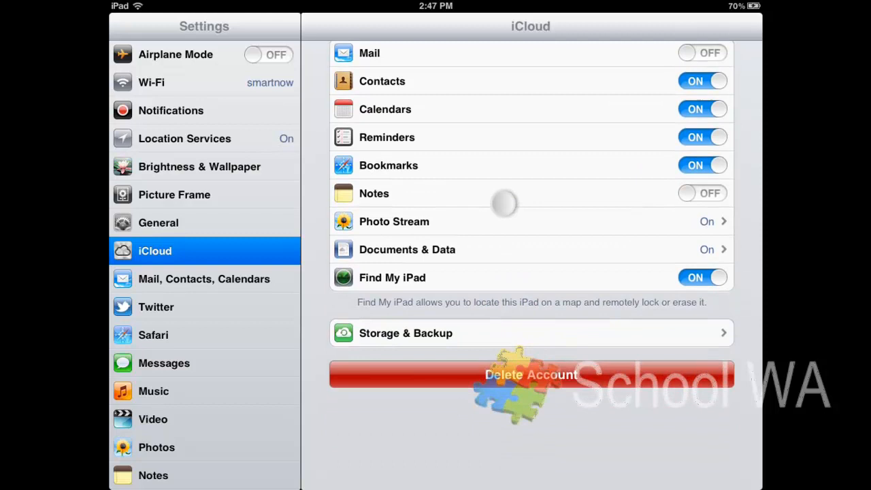